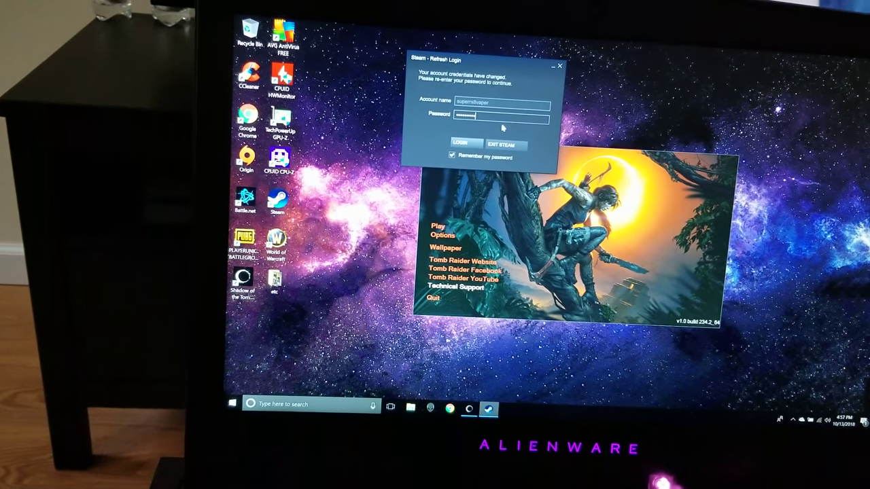
# Step: Sign in to Steam and start Shadow of the Tomb Raider from its launcher
pyautogui.click(462, 142)
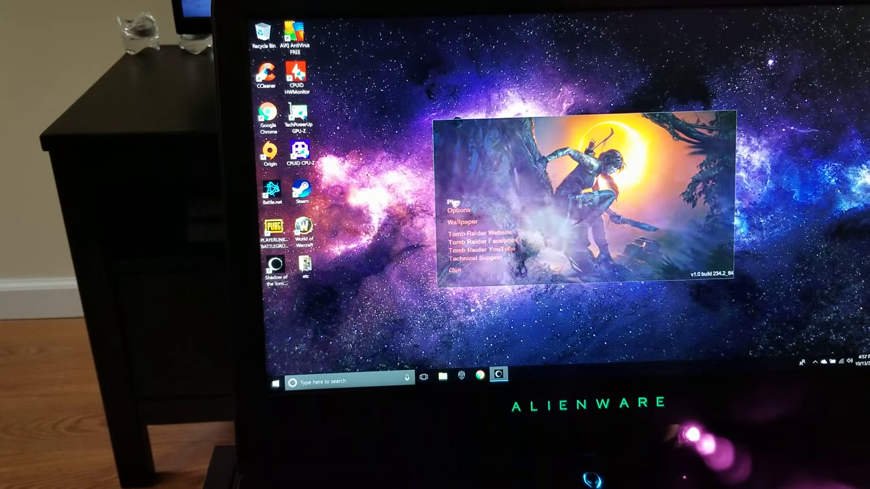
pyautogui.click(451, 202)
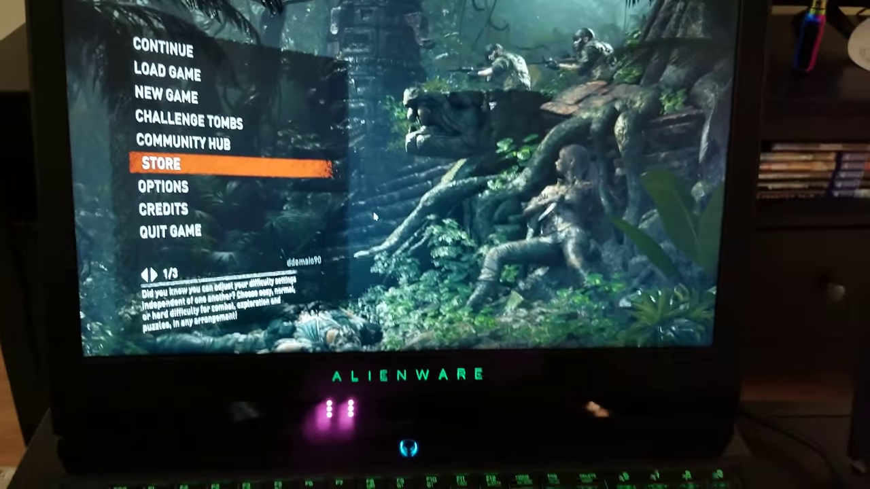
# Step: Continue the saved game so Lara loads into the jungle village
pyautogui.press('Up')
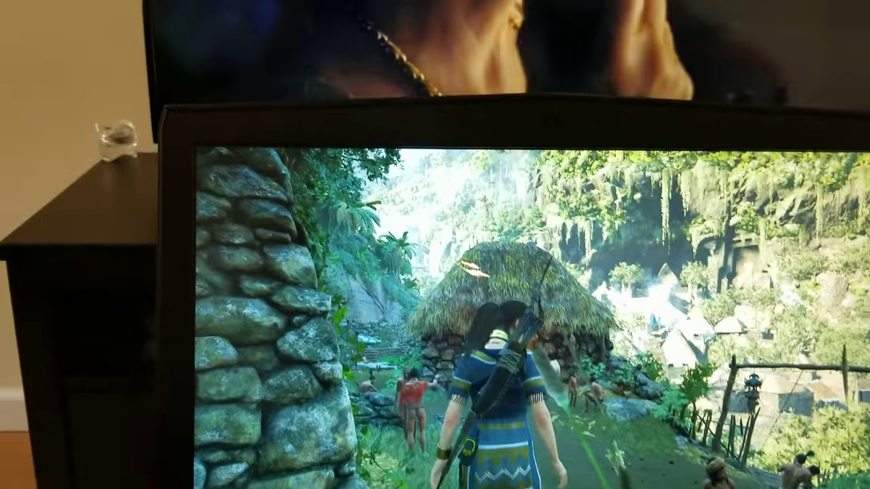
# Step: Pause the game and reach the Display and Graphics settings
pyautogui.press('Escape')
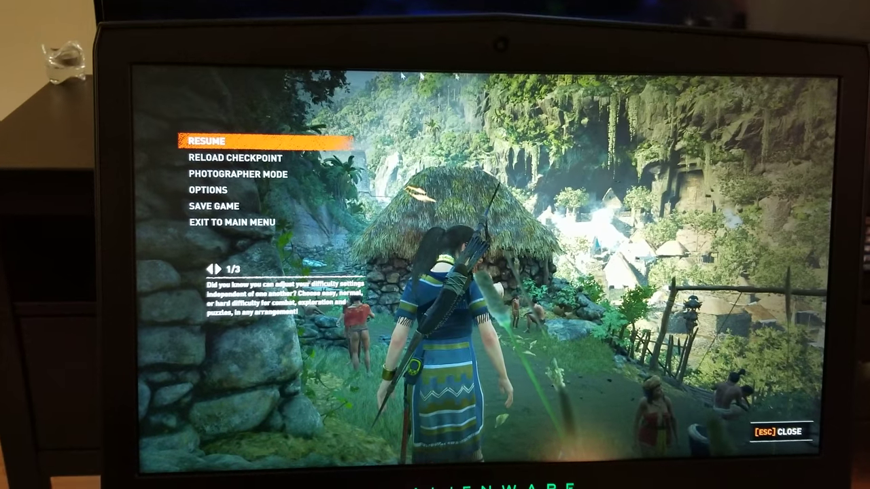
pyautogui.press('down')
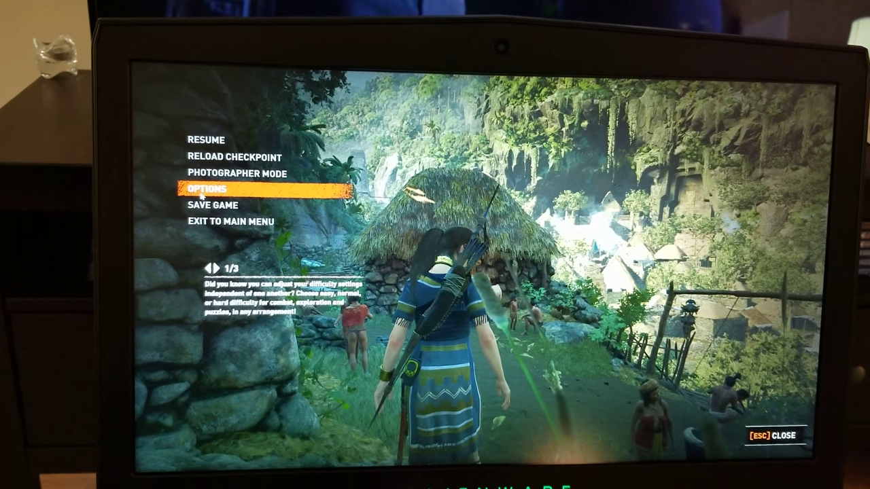
pyautogui.click(210, 188)
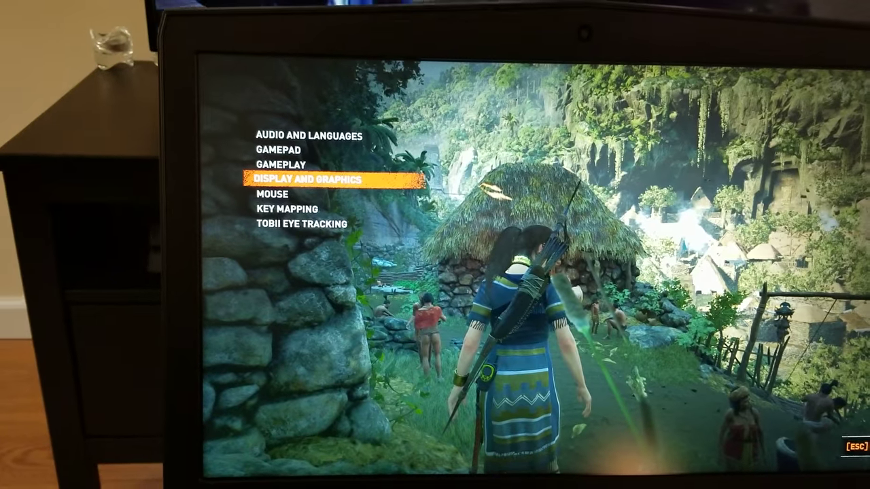
pyautogui.click(310, 179)
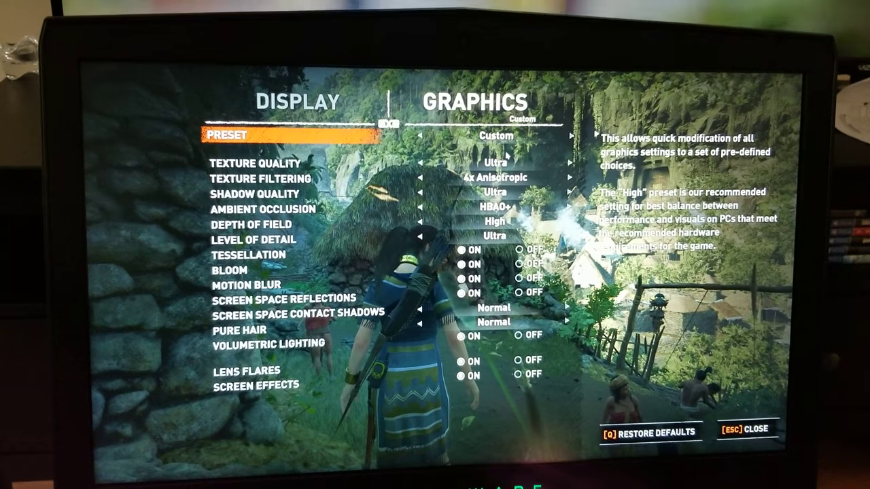
# Step: Review the Custom preset (Ultra textures, 4x Anisotropic, HBAO+) down to contact shadows, then resume play
pyautogui.press('down')
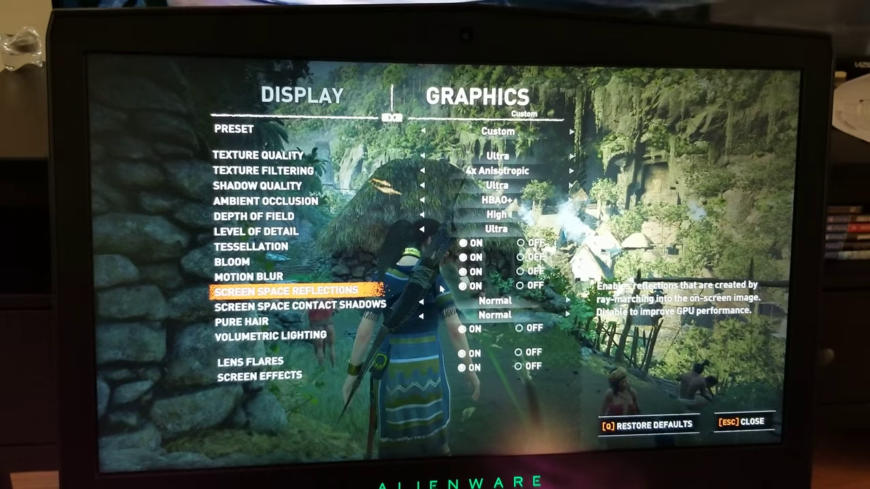
pyautogui.press('down')
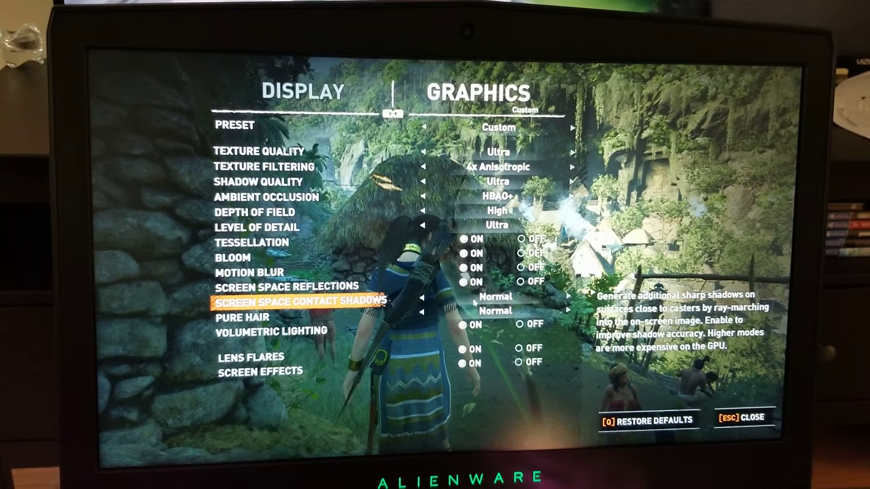
pyautogui.press('down')
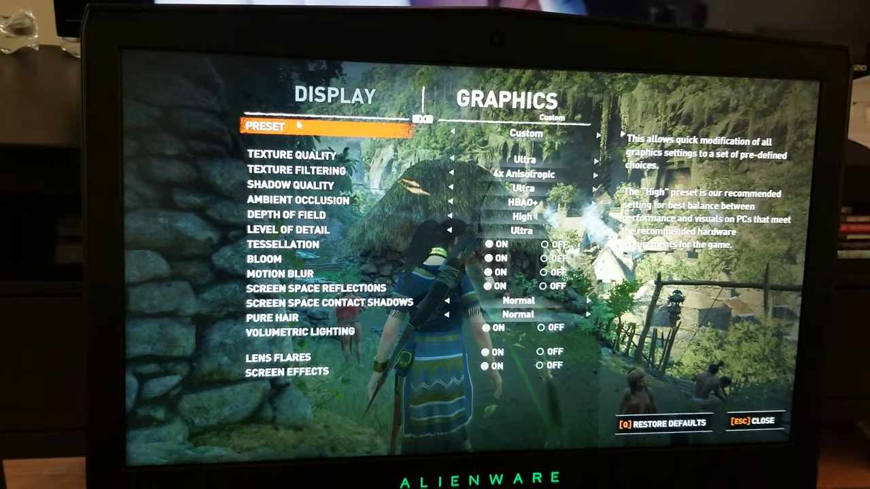
pyautogui.press('Escape')
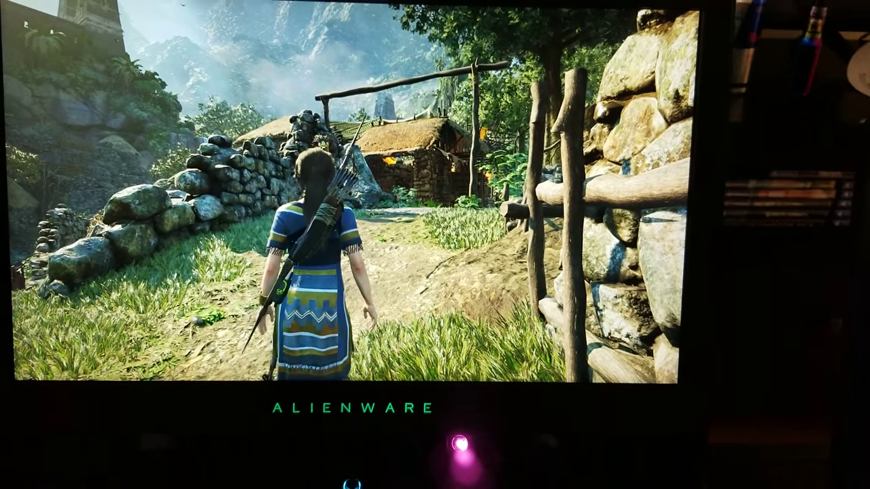
# Step: Pause the game and exit to the main menu, confirming the prompt
pyautogui.press('Escape')
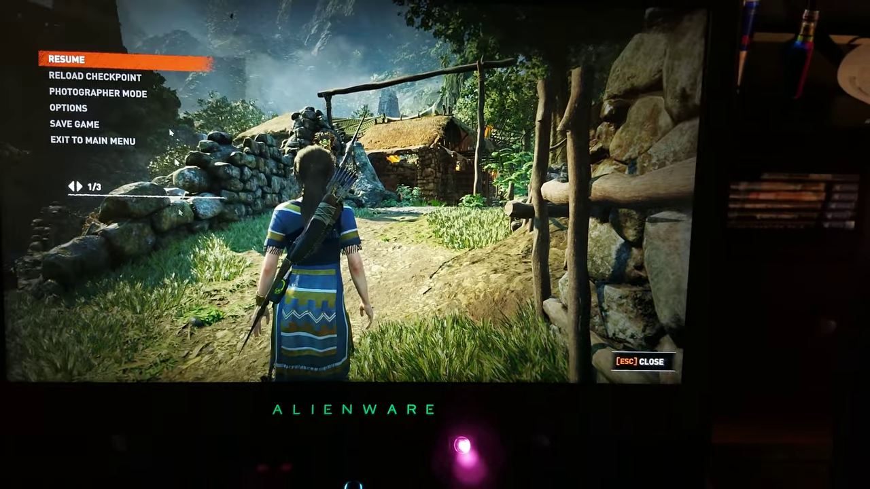
pyautogui.press('down')
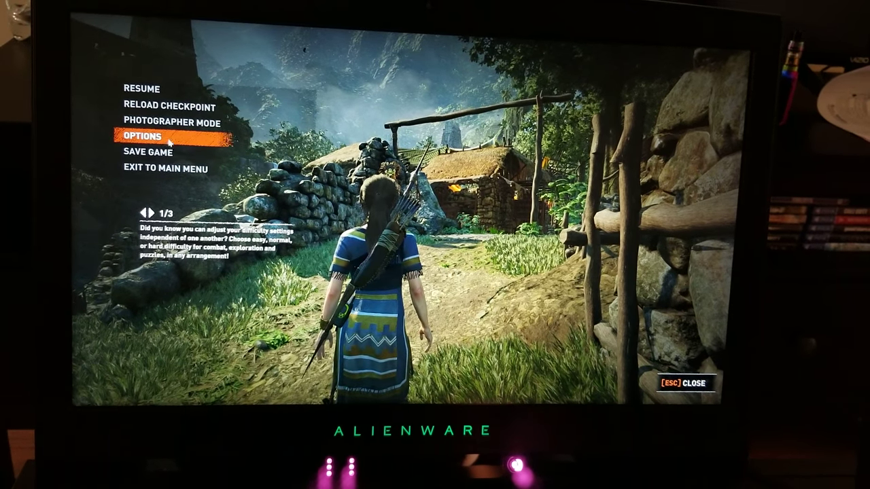
pyautogui.click(167, 168)
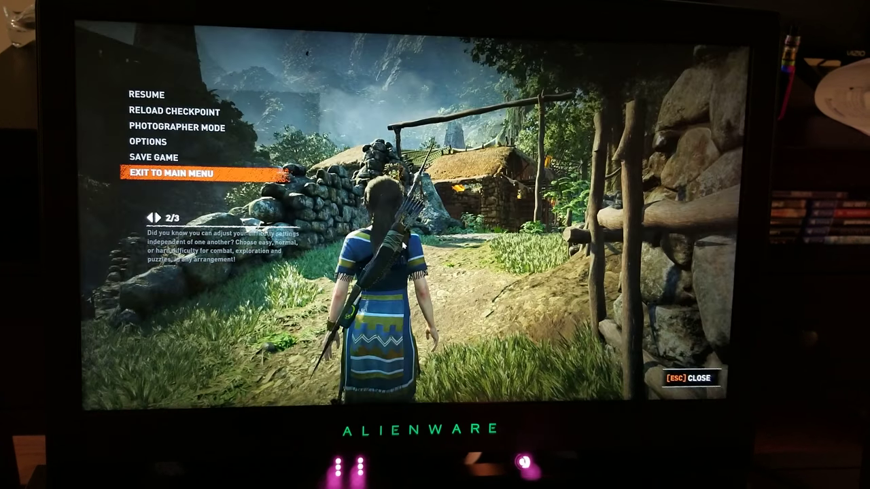
pyautogui.click(172, 174)
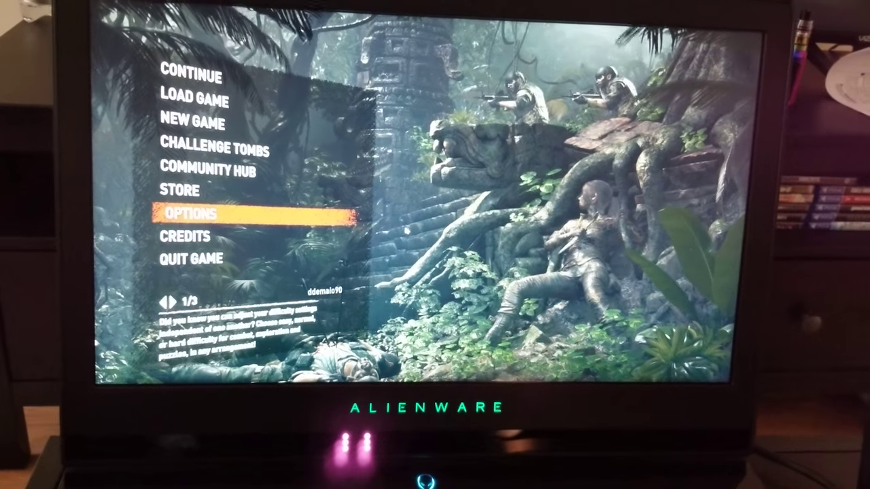
# Step: Quit the game to the Windows desktop and reveal the hidden taskbar icons
pyautogui.press('down')
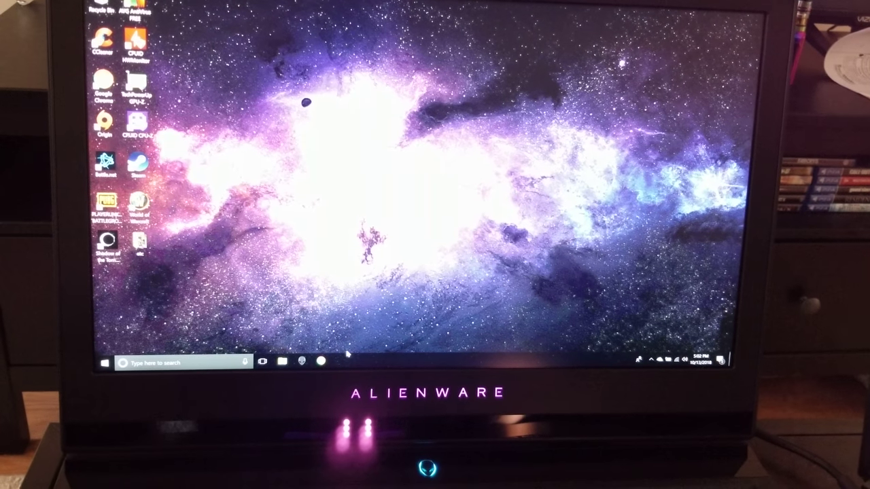
pyautogui.click(639, 362)
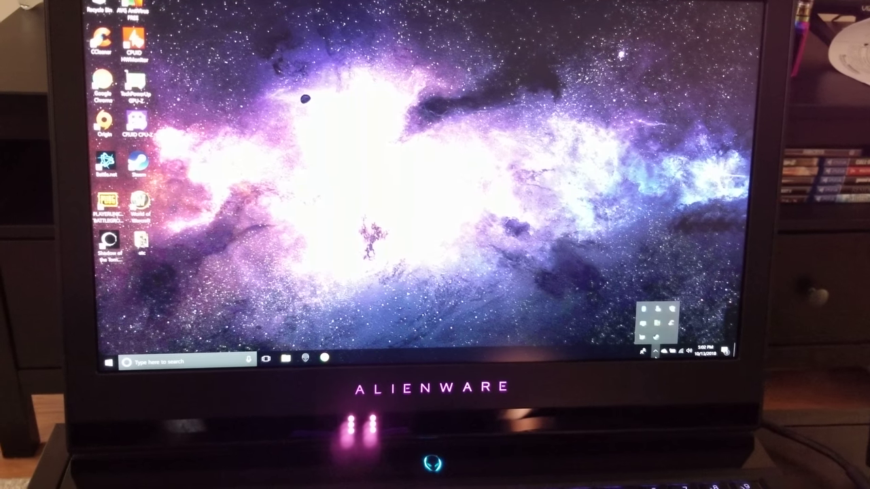